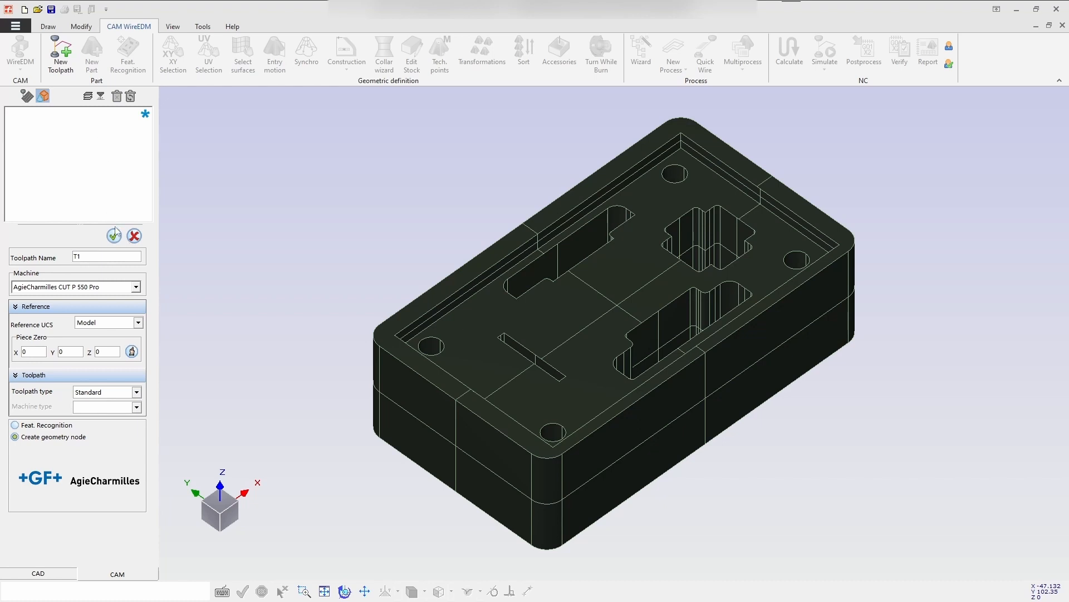
Step: Confirm toolpath T1 and run feature recognition with open contours excluded, generating Geo 2–Geo 5
click(113, 235)
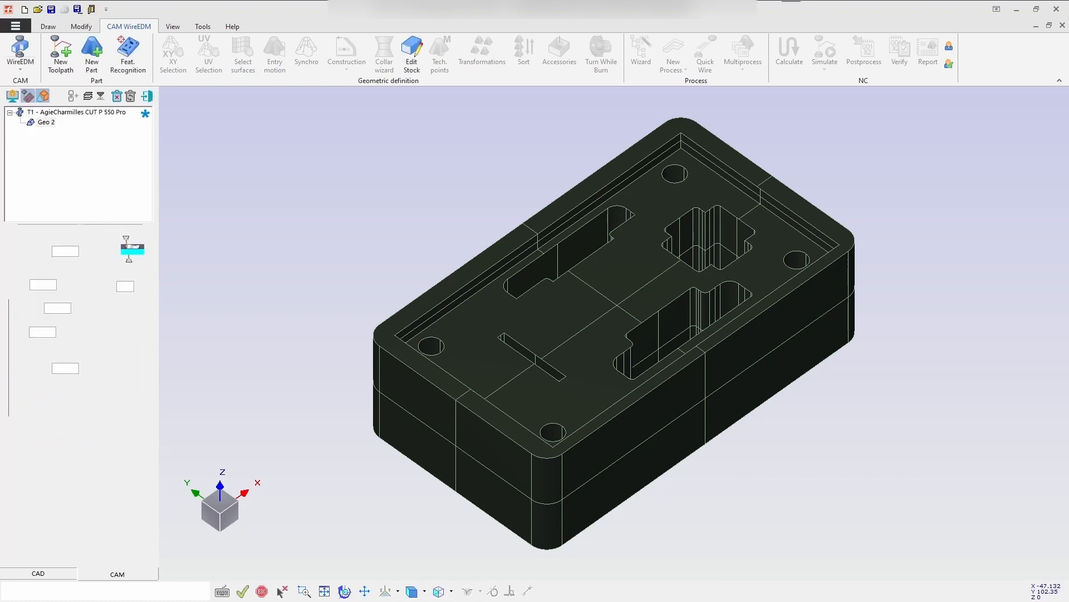
click(127, 55)
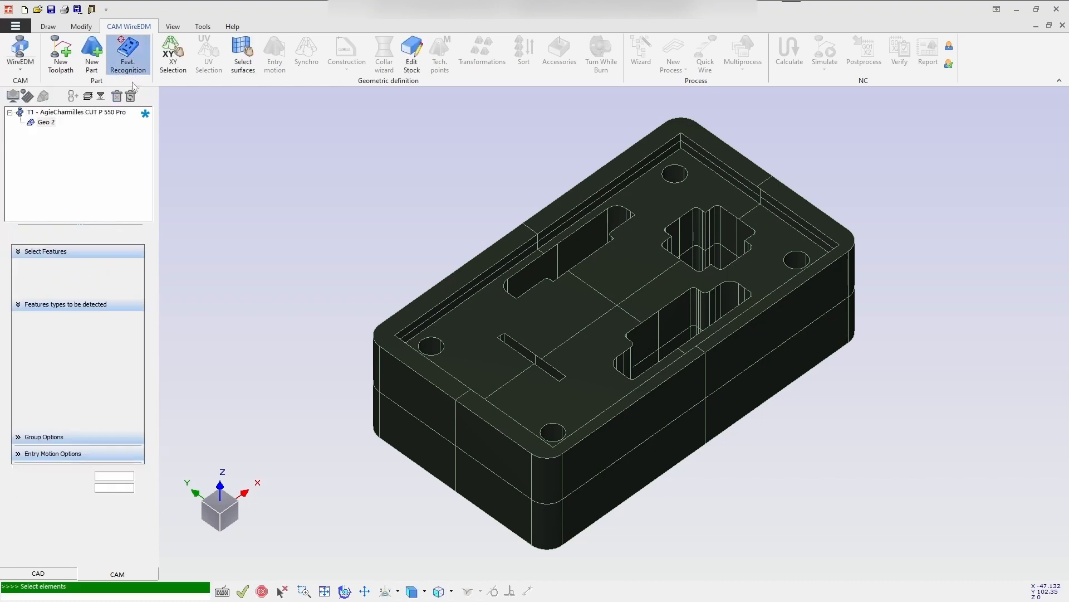
click(127, 54)
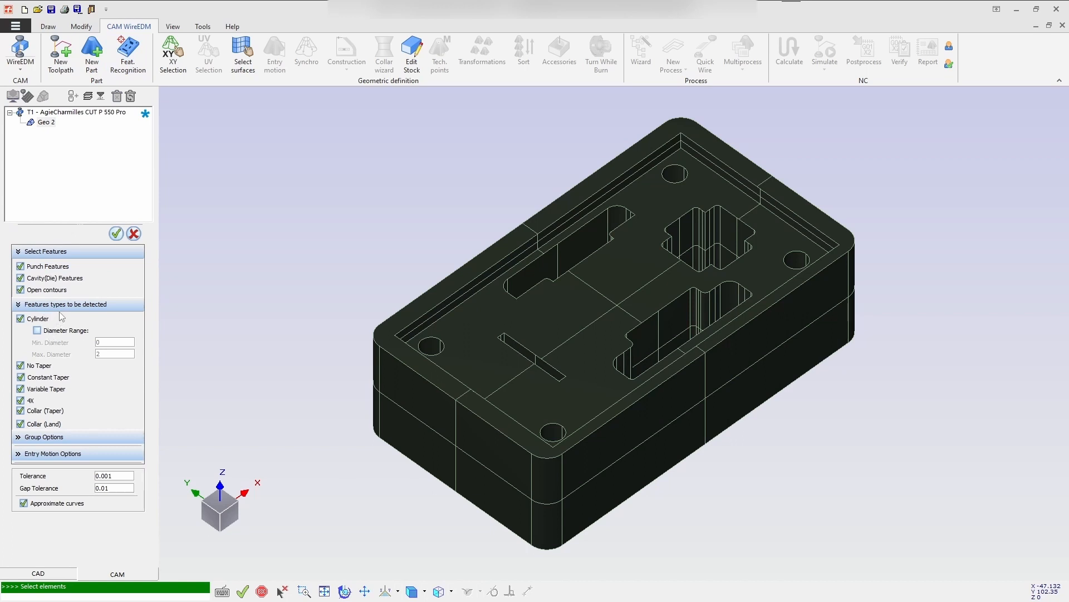
click(21, 290)
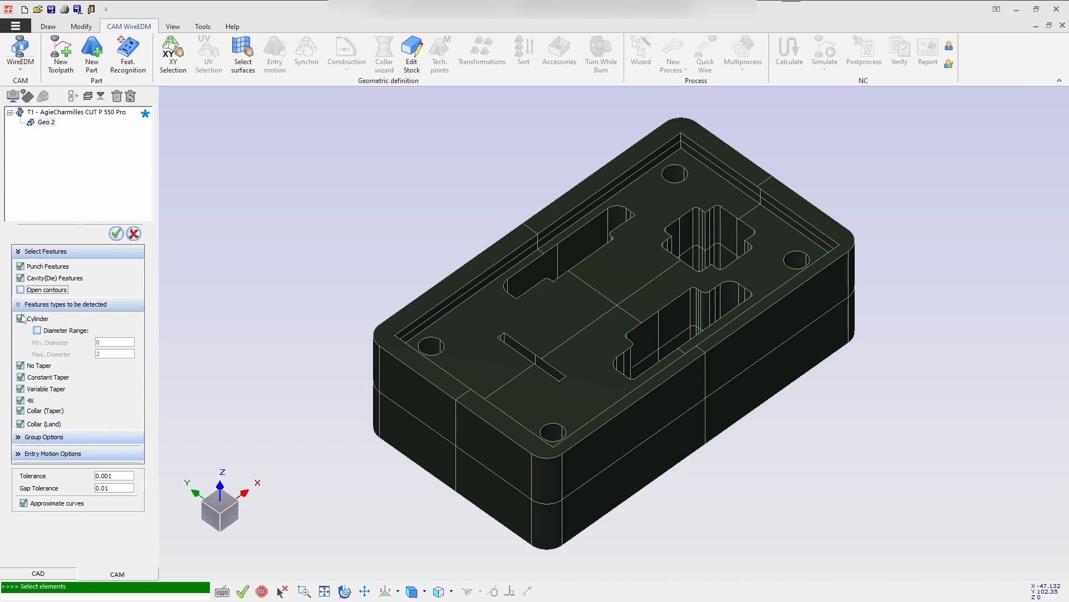
click(43, 437)
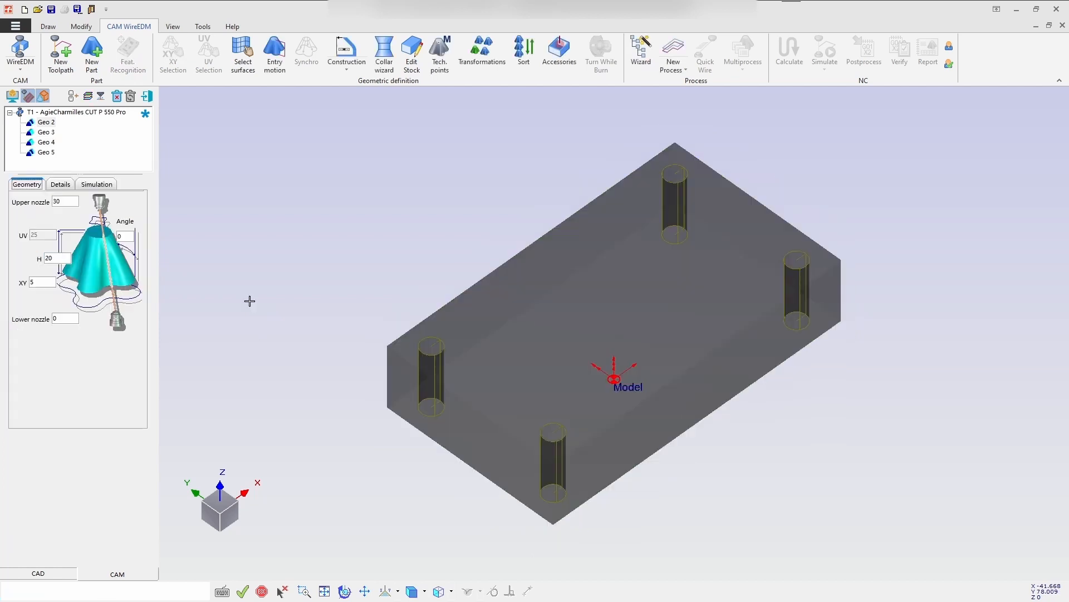
Step: Inspect Geo 4, Geo 5 and Geo 2 in the tree, then select Geo 2, Geo 3 and Geo 5 for cutting
click(46, 141)
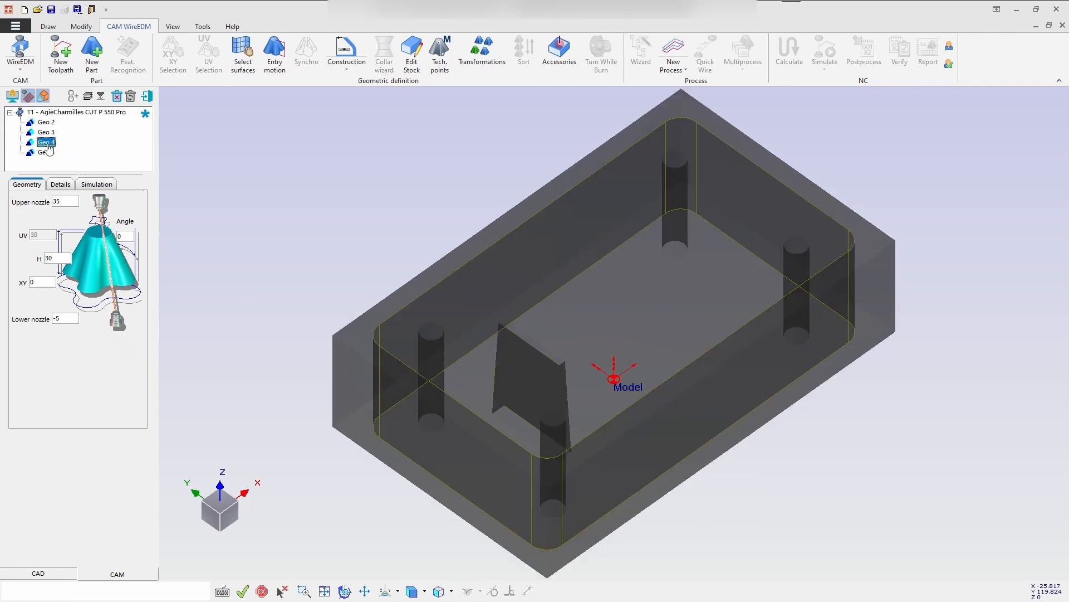
click(46, 132)
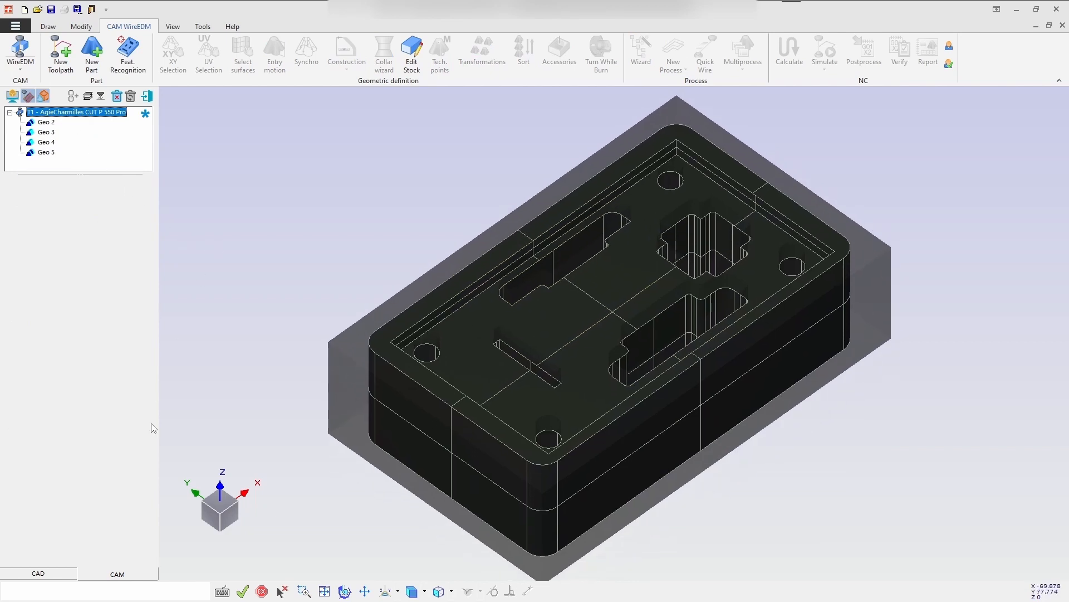
click(46, 151)
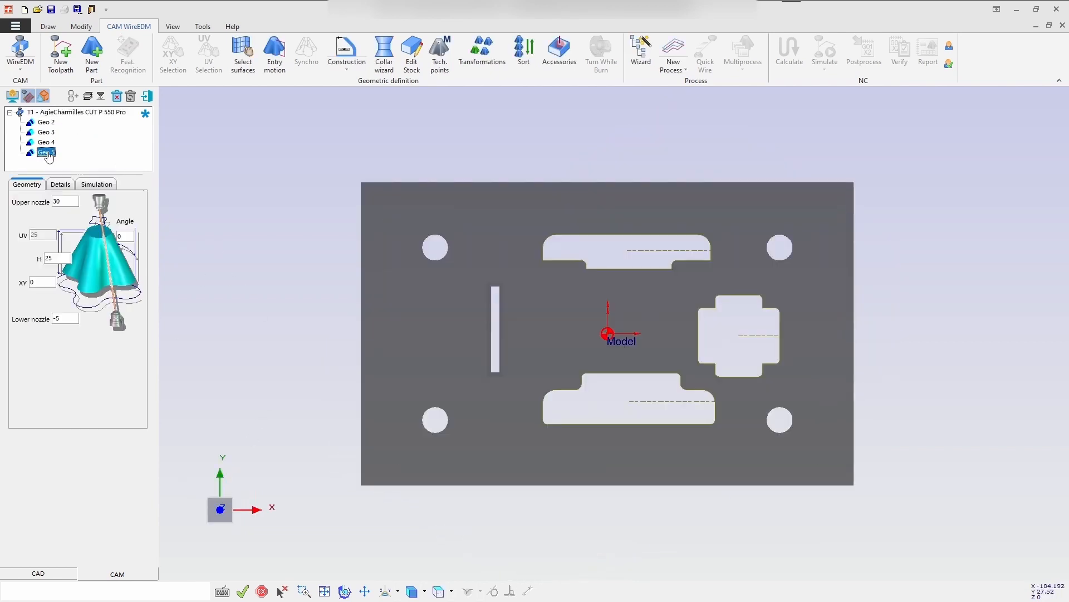
click(46, 151)
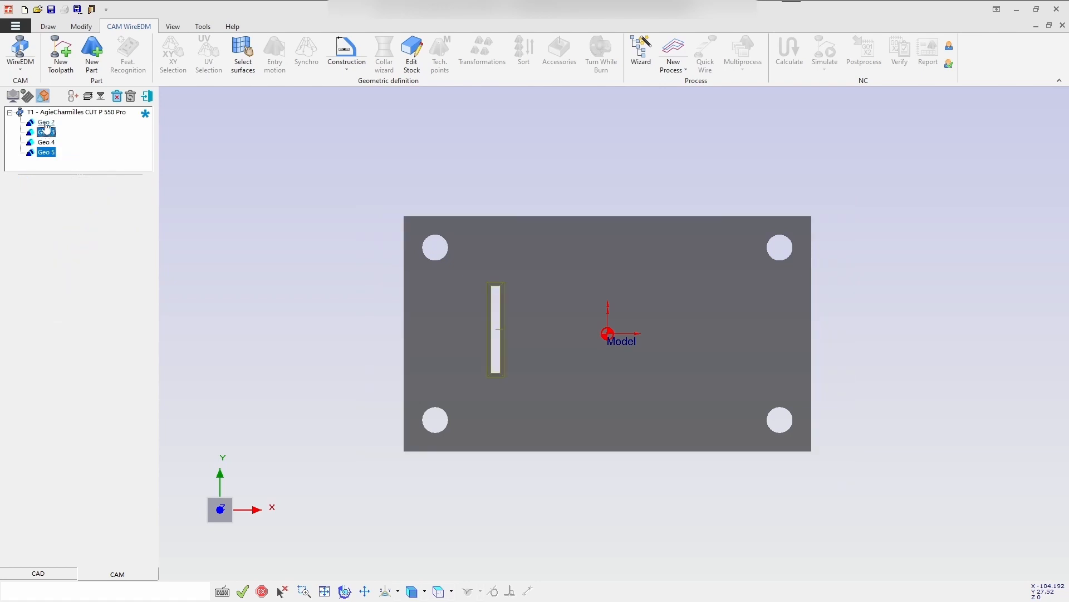
click(46, 122)
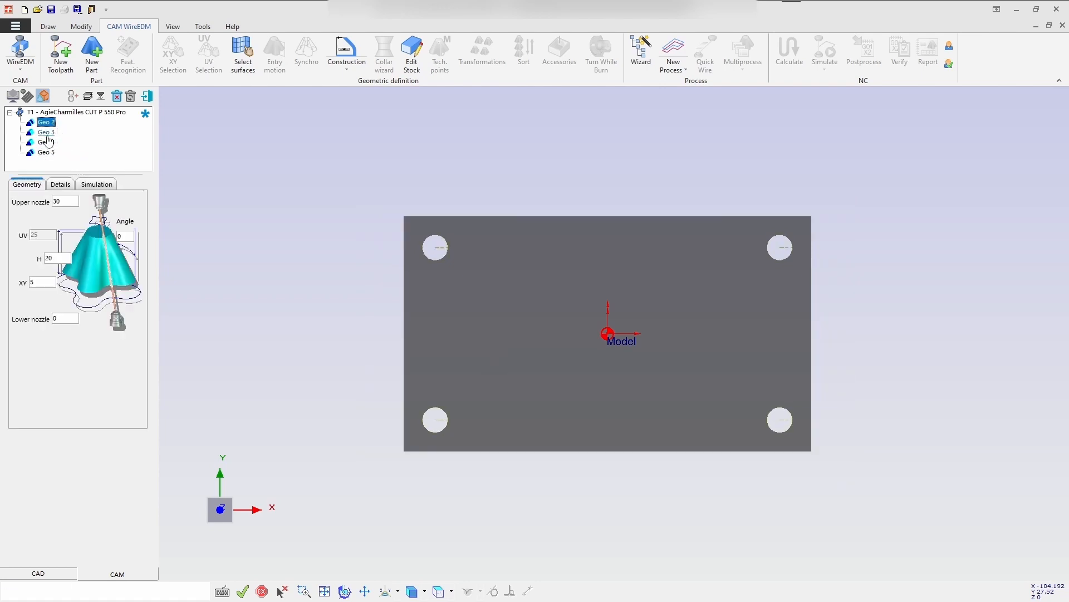
click(47, 131)
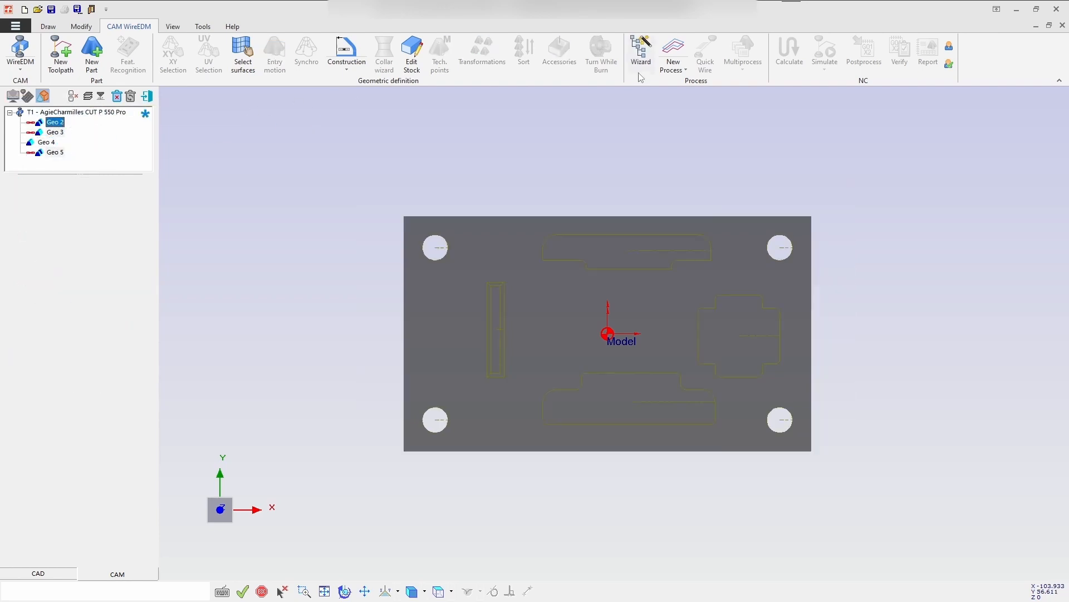
Step: Run the wizard for Steel with AC Cut A 900 0.25 mm wire and Hs technology, creating the roughing operation
click(639, 51)
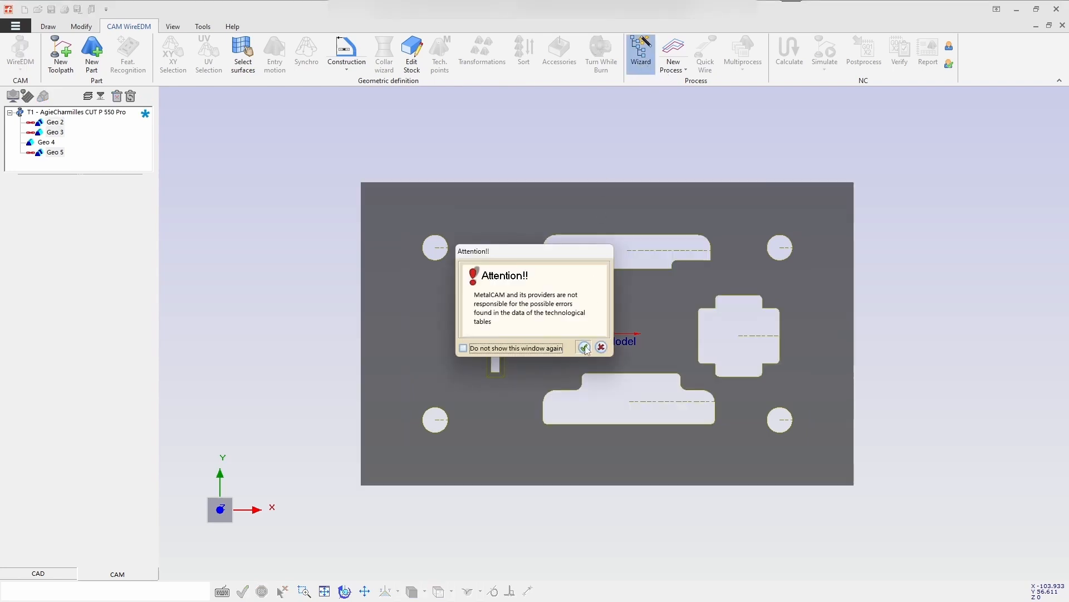
click(585, 348)
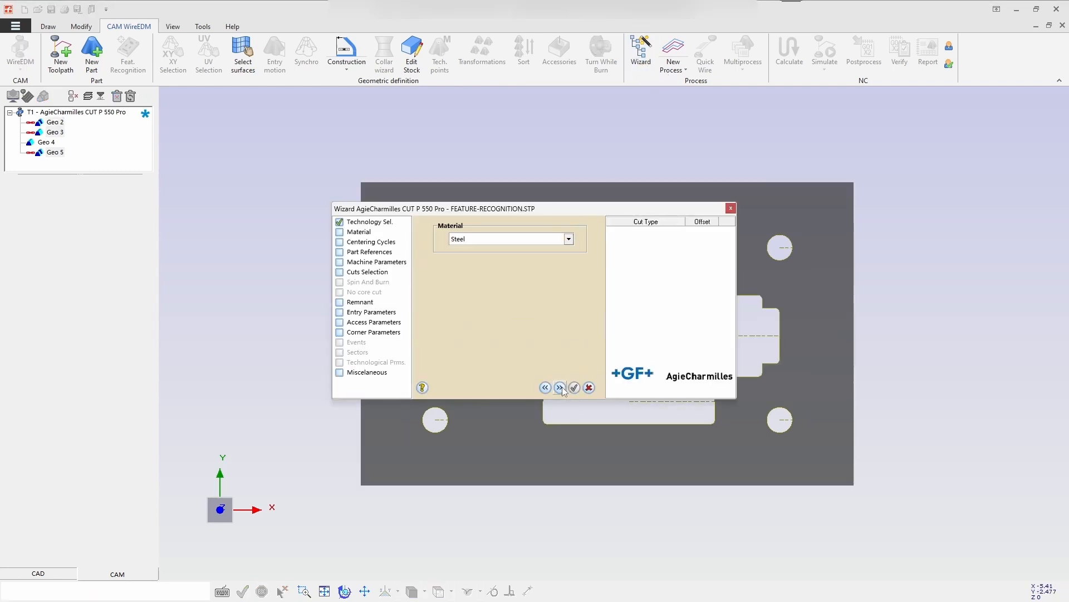
click(559, 387)
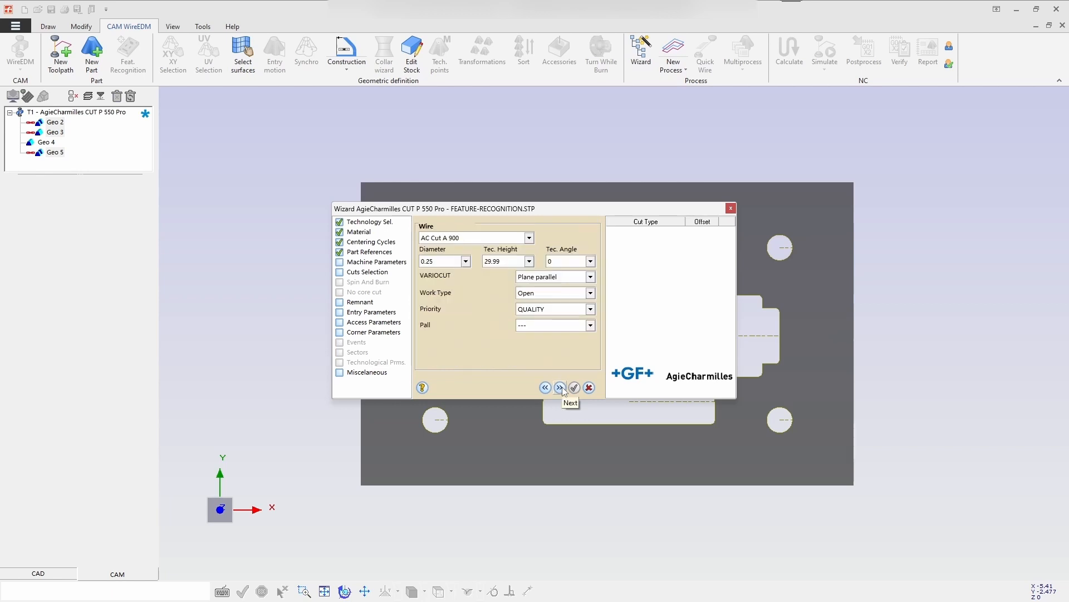
click(559, 388)
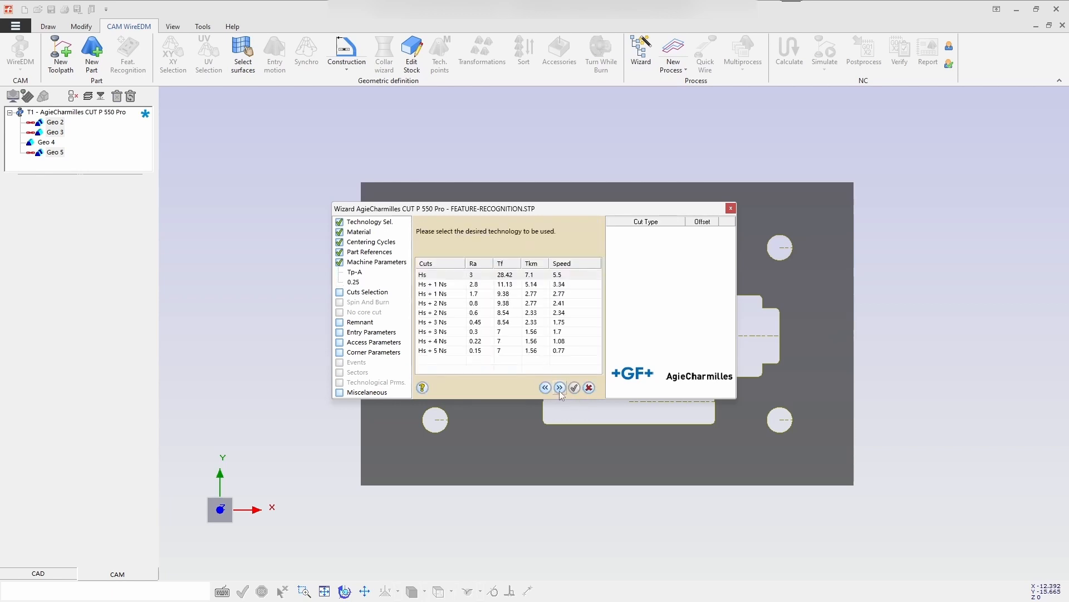
click(560, 387)
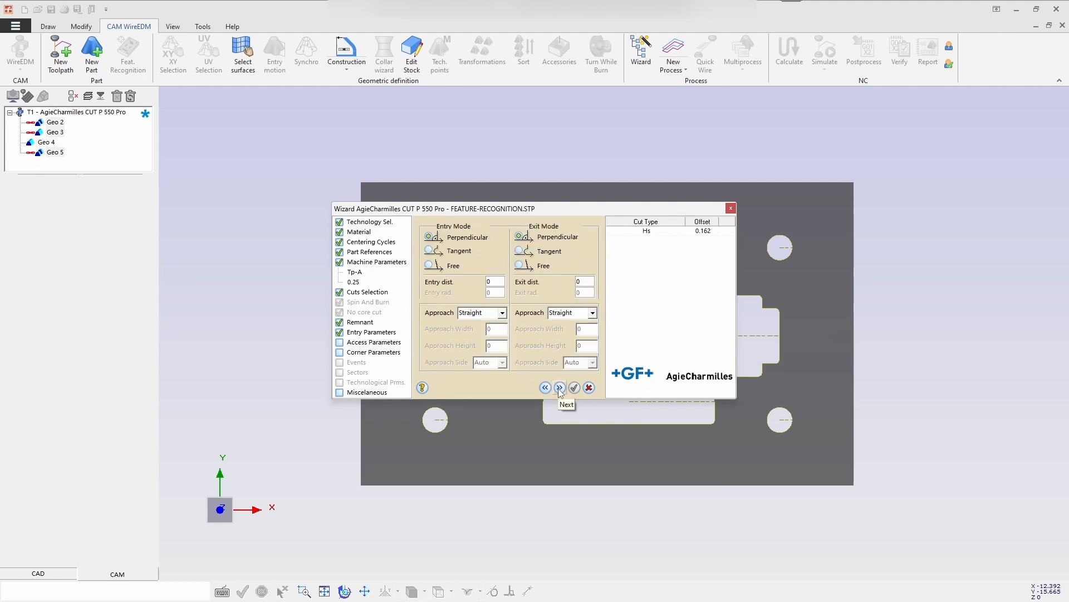
click(588, 388)
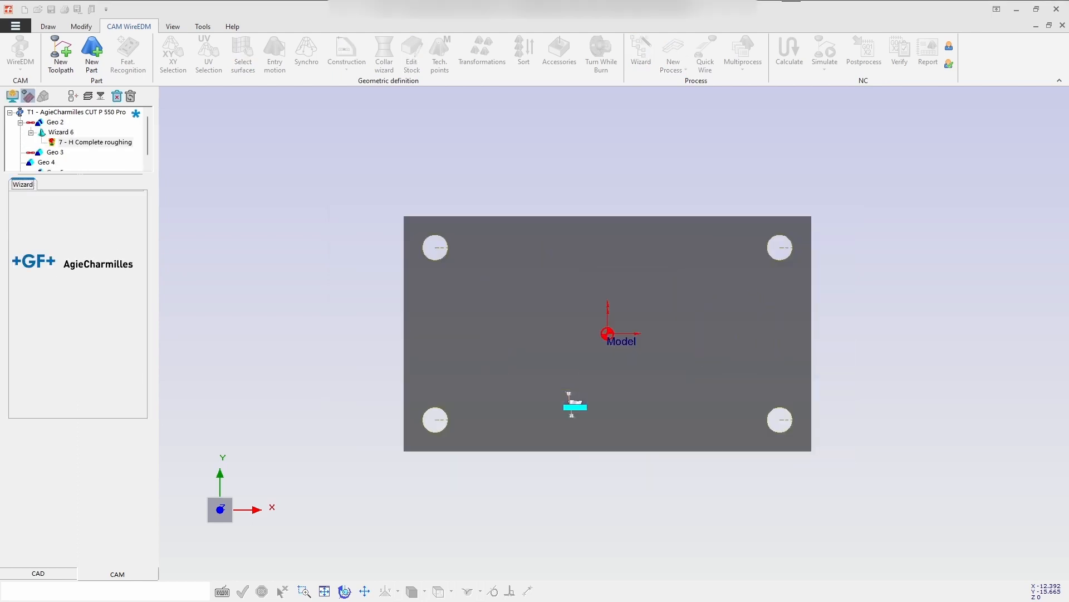
Step: Calculate T1's toolpaths, giving an estimated machining time of 1h 31m 47s
click(789, 51)
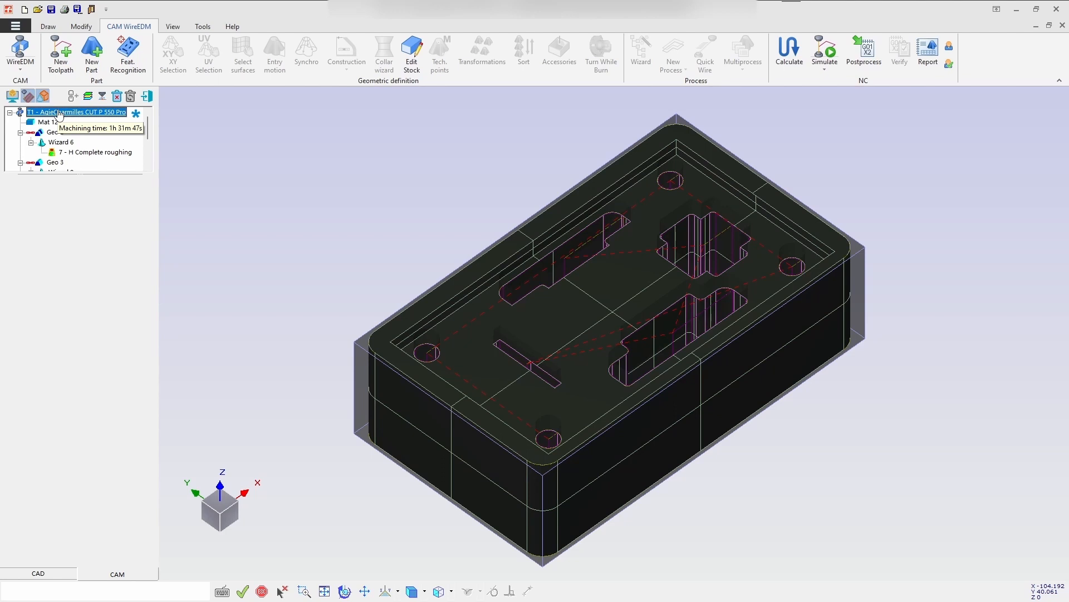
Step: Play the cutting simulation on the stock block with cut-out slugs deleted automatically
click(824, 54)
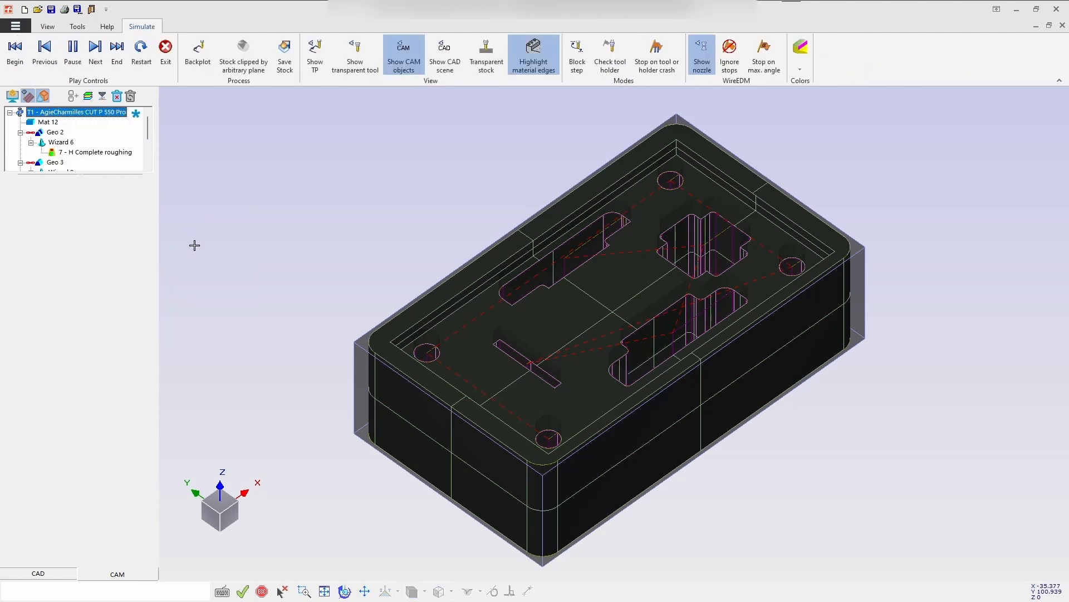
click(73, 48)
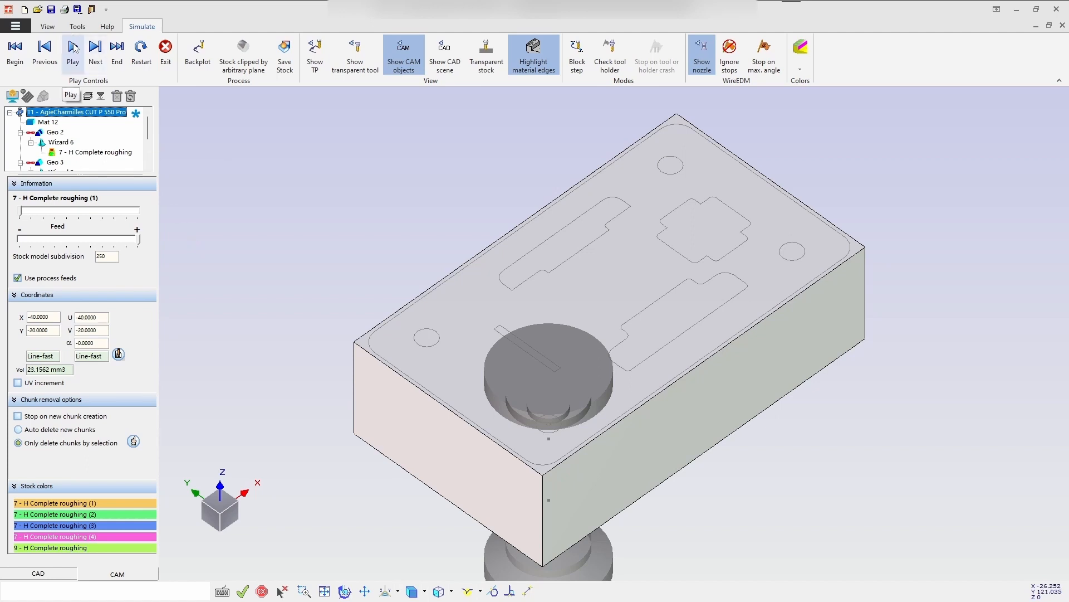
click(72, 49)
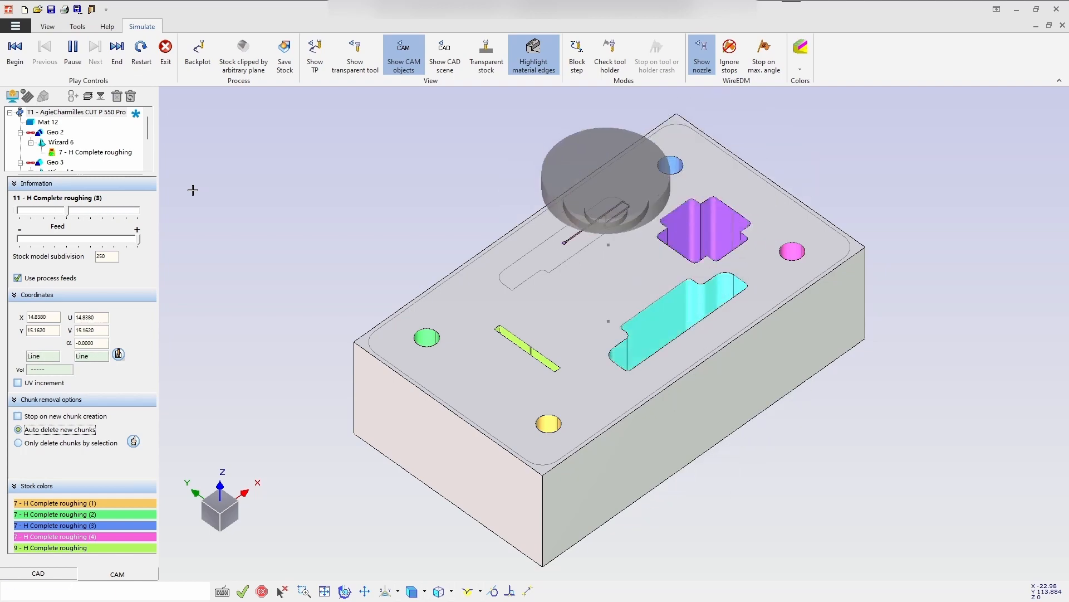
click(72, 49)
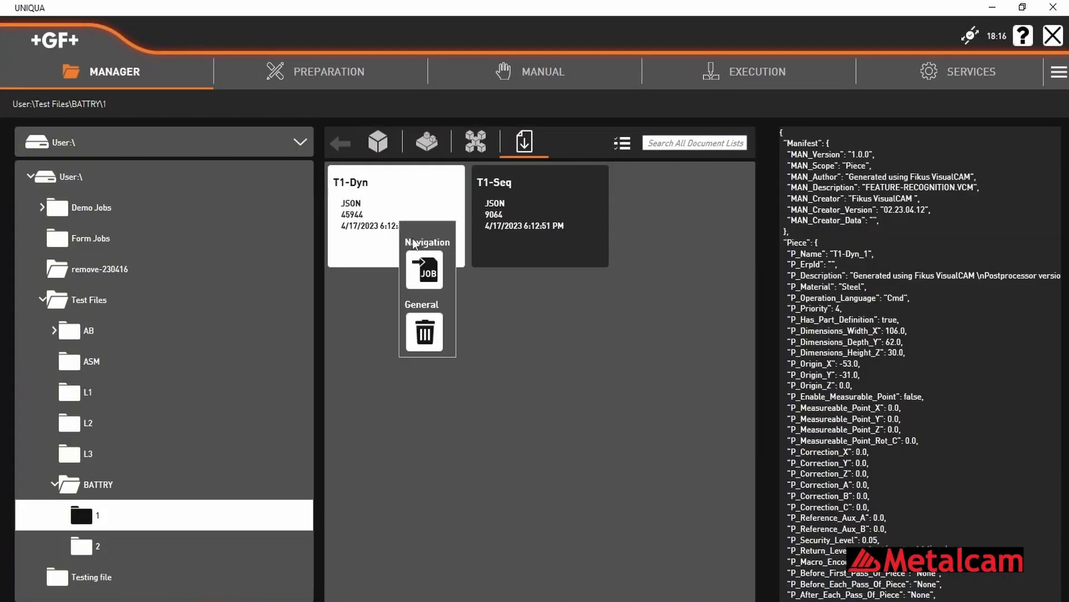
mouse_move(424, 270)
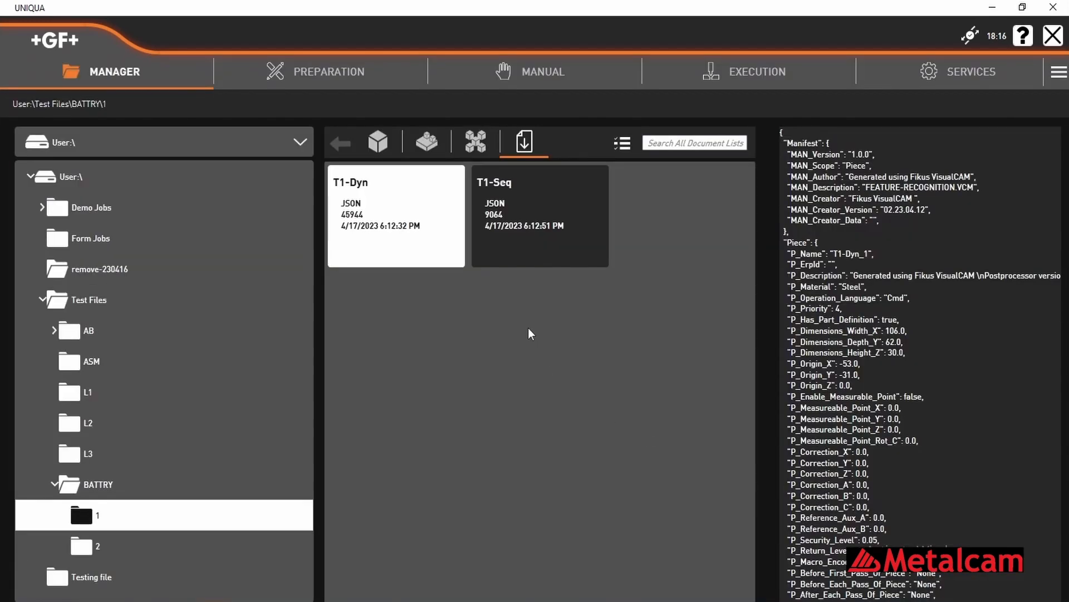
Step: Create a job from the T1-Dyn file in the BATTRY test folder
click(377, 143)
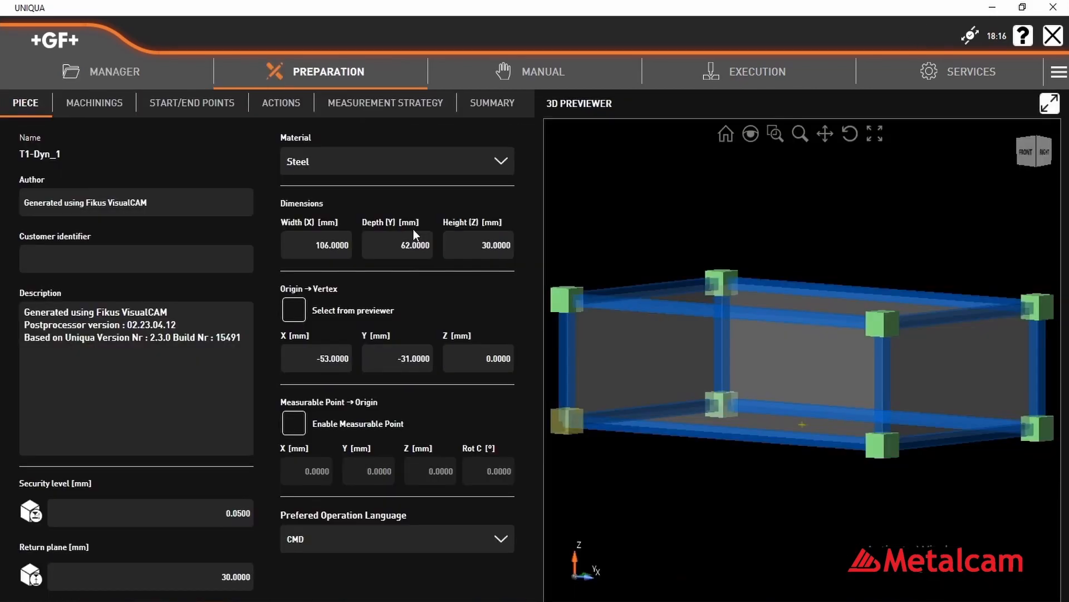
Step: Show the job's machinings Geo 2_1 to 2_3, peek at the measurement strategy, and zoom into the part preview
click(94, 102)
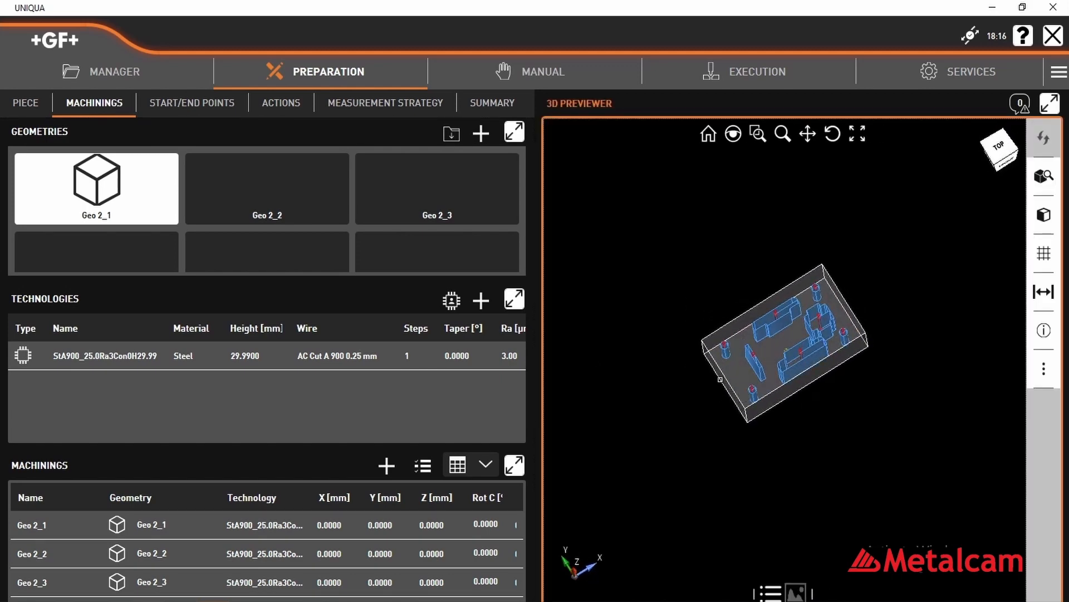
click(384, 103)
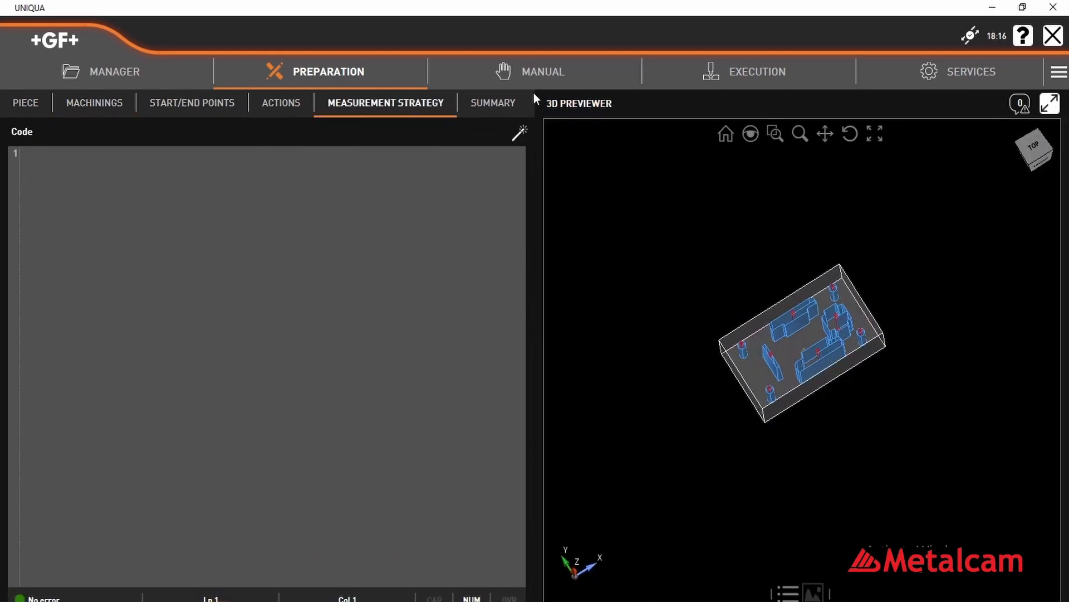
click(94, 103)
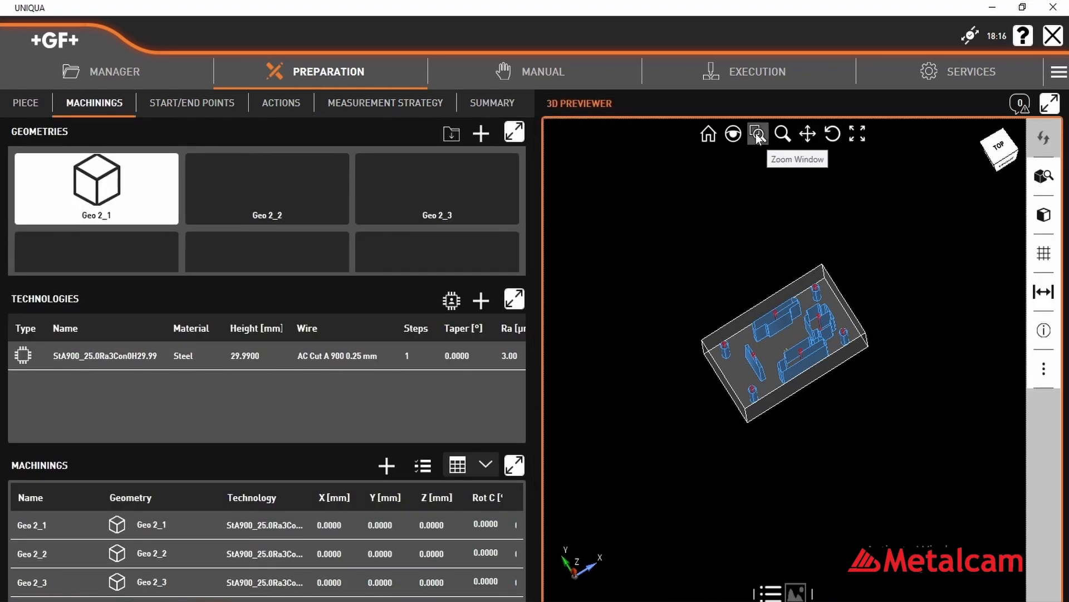
click(758, 134)
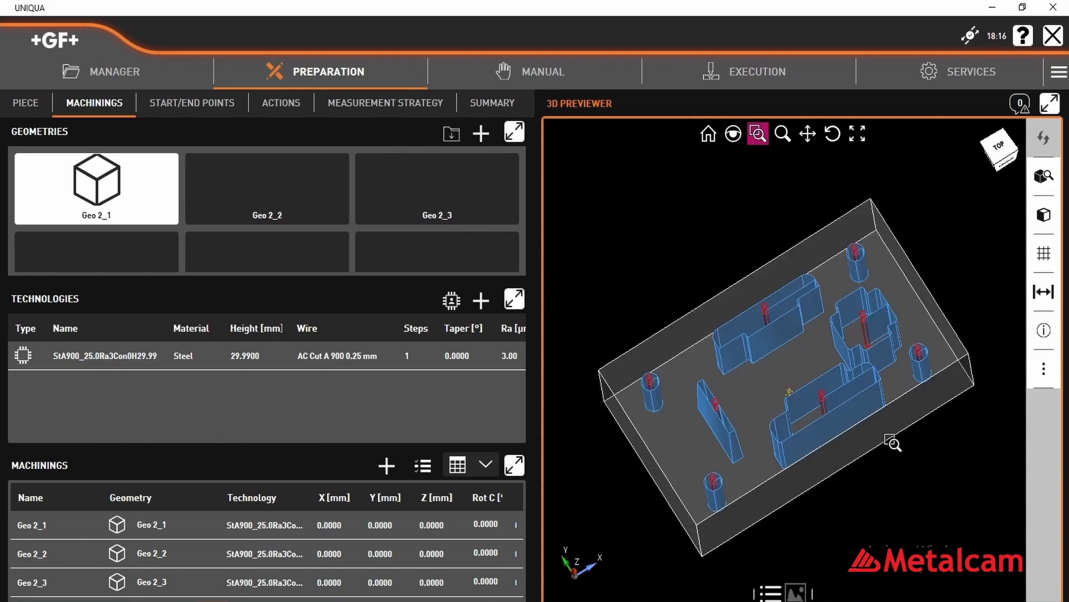